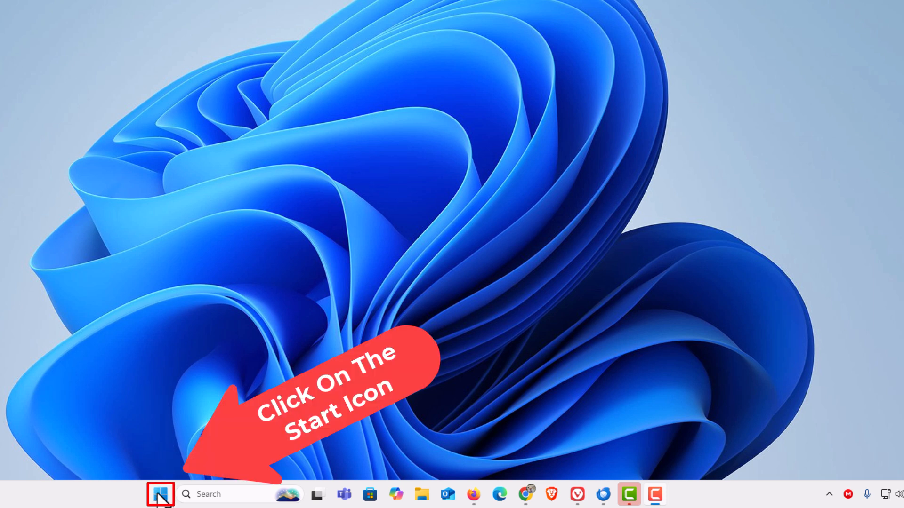
# - Launch Settings from the Start button's right-click quick link menu
pyautogui.rightClick(160, 495)
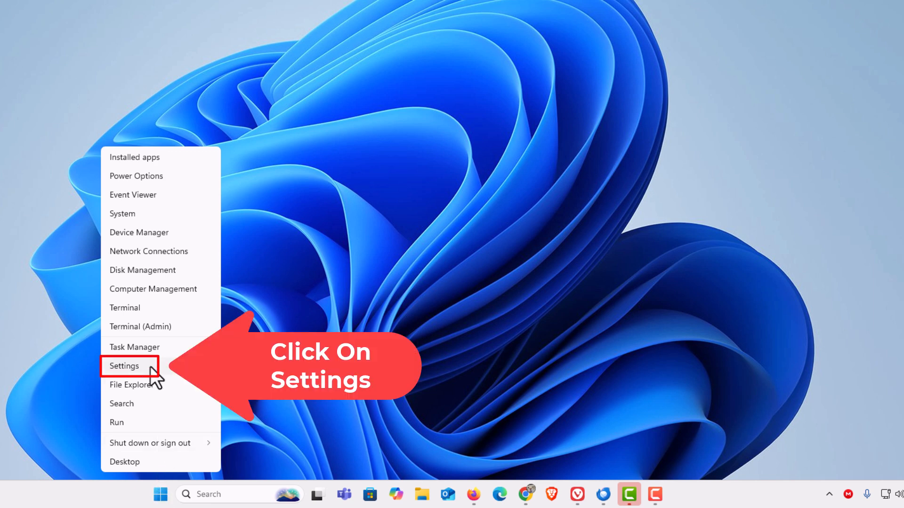
pyautogui.click(123, 366)
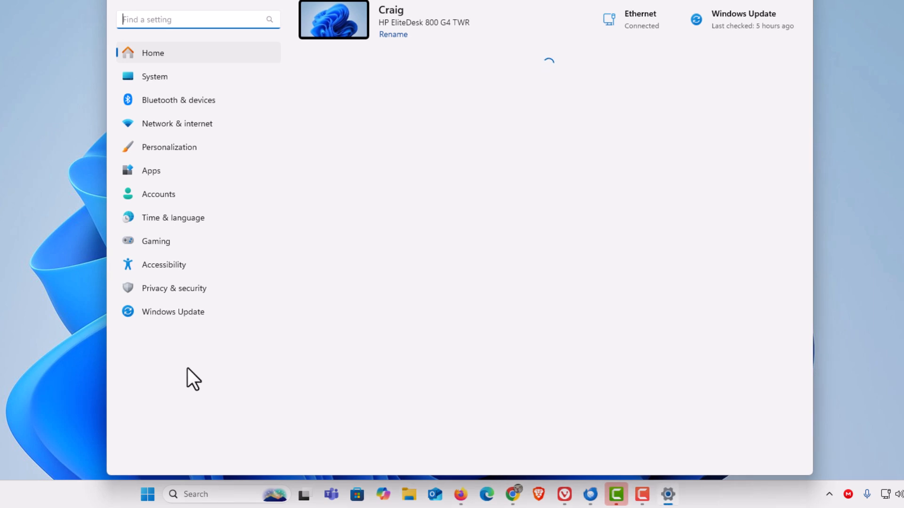
pyautogui.moveTo(276, 174)
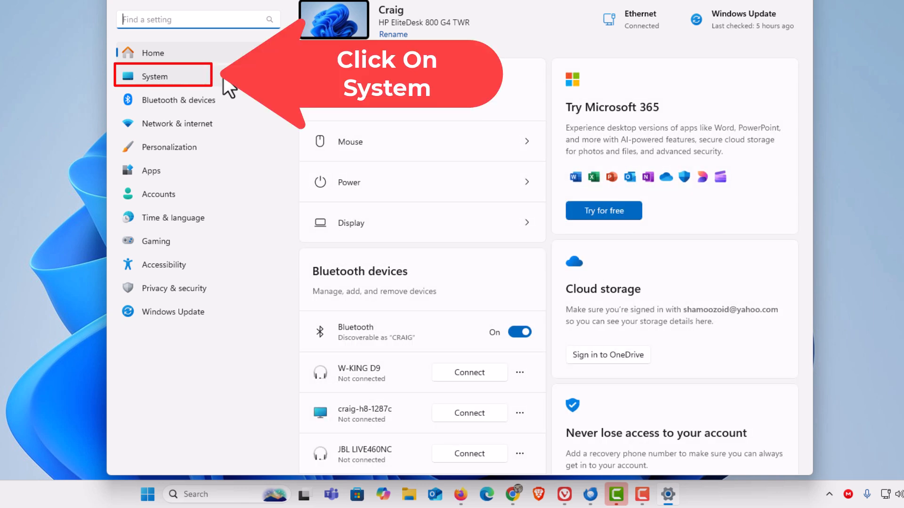
# - Go to the System category in Settings' left navigation pane
pyautogui.click(153, 77)
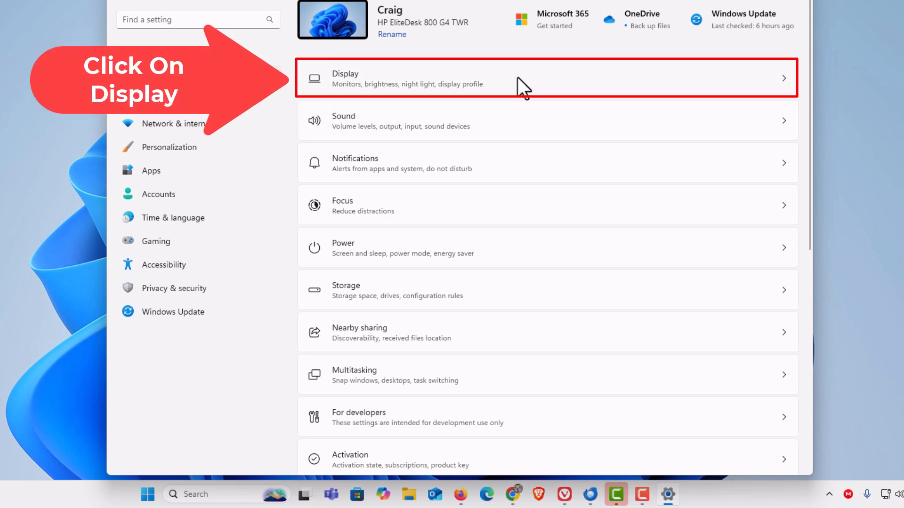
# - Open the Display page showing scale, layout and 1920 × 1080 resolution
pyautogui.click(519, 77)
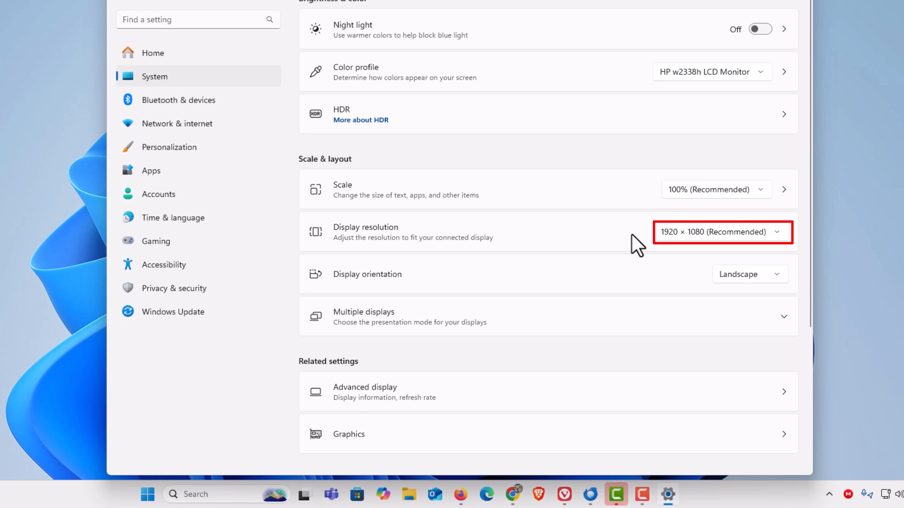
pyautogui.moveTo(685, 252)
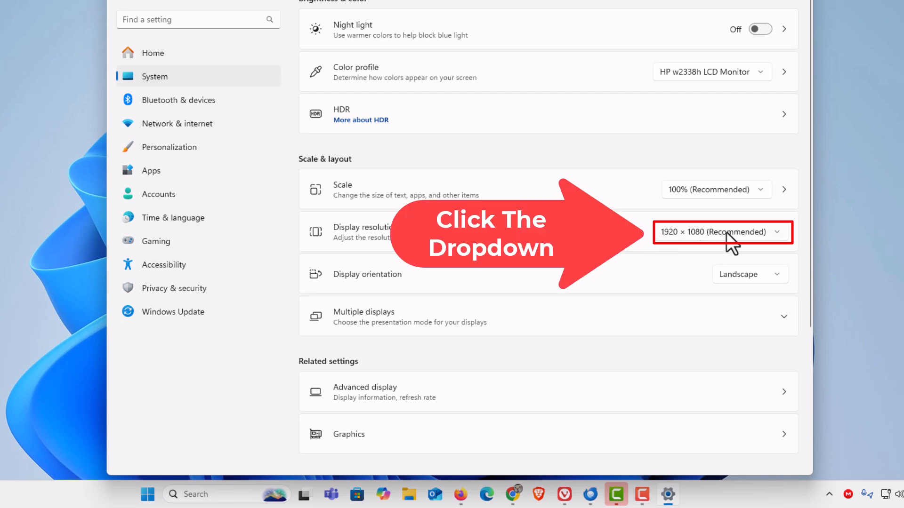
pyautogui.click(722, 232)
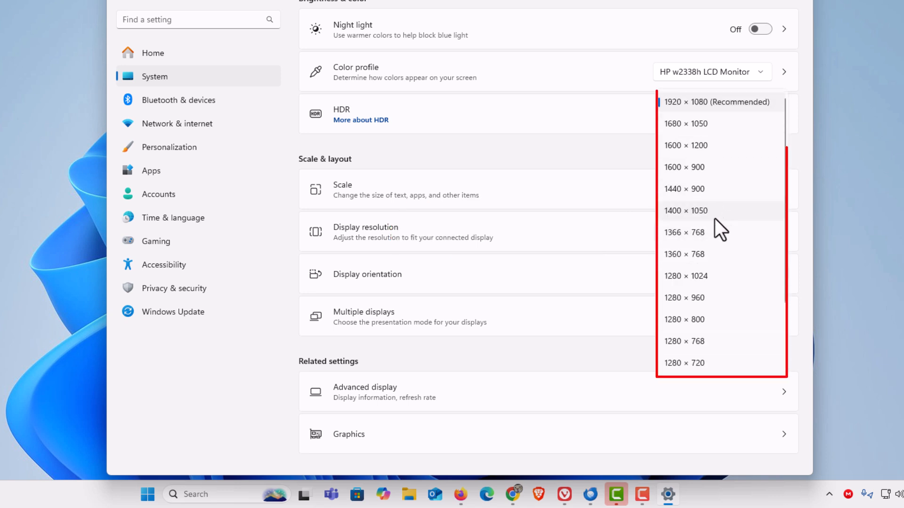
pyautogui.scroll(-3)
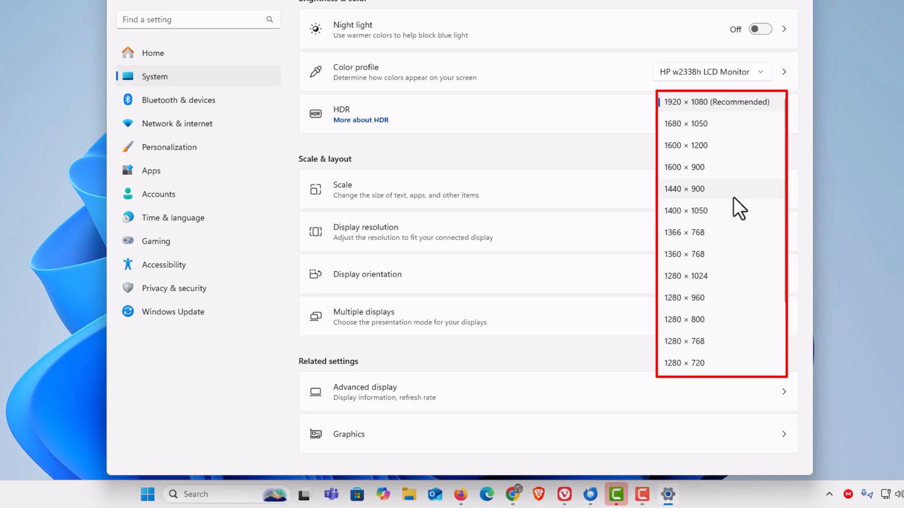
pyautogui.click(716, 102)
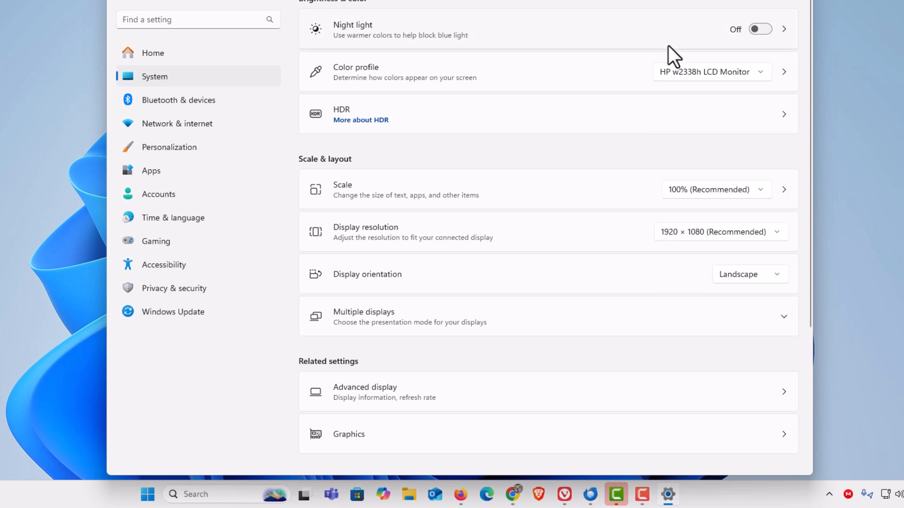